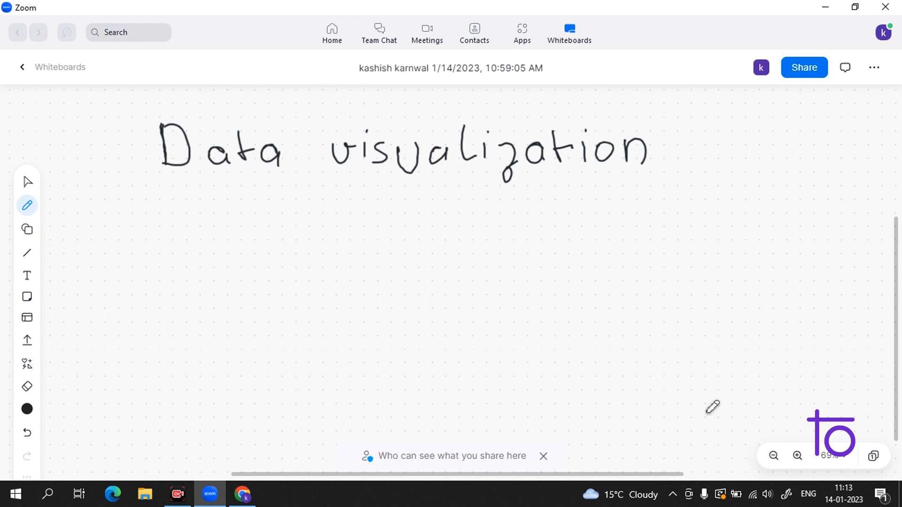
pyautogui.moveTo(741, 468)
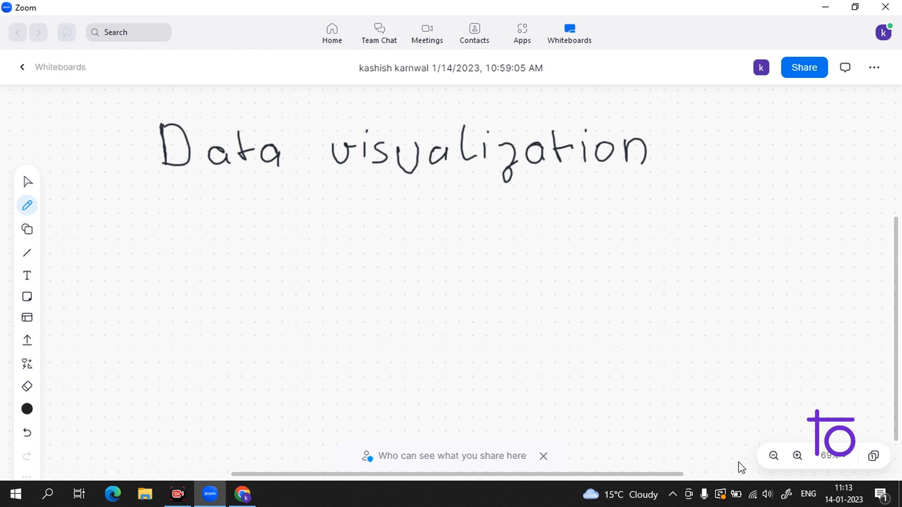
pyautogui.moveTo(753, 415)
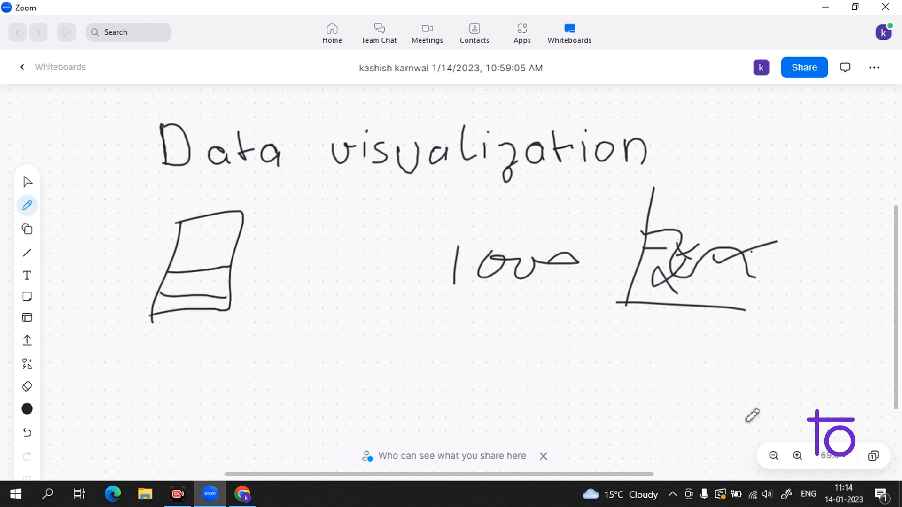
# - Draw a pen stroke beside the table to start the data visu annotations and chart sketches
pyautogui.moveTo(197, 172); pyautogui.dragTo(199, 247)
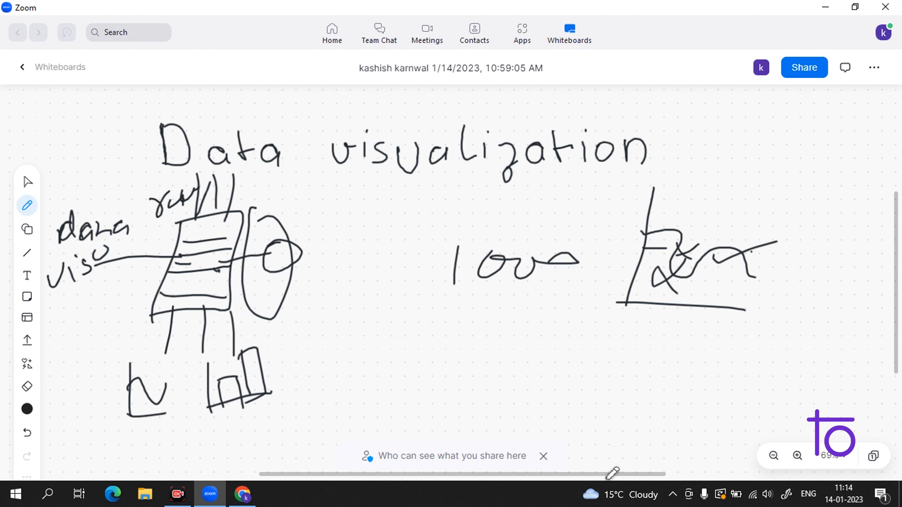
pyautogui.moveTo(727, 469)
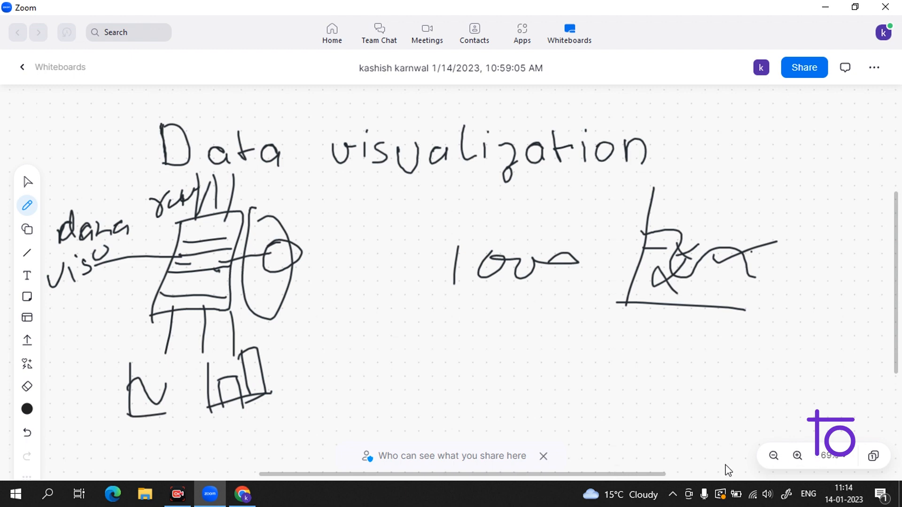
pyautogui.moveTo(599, 246)
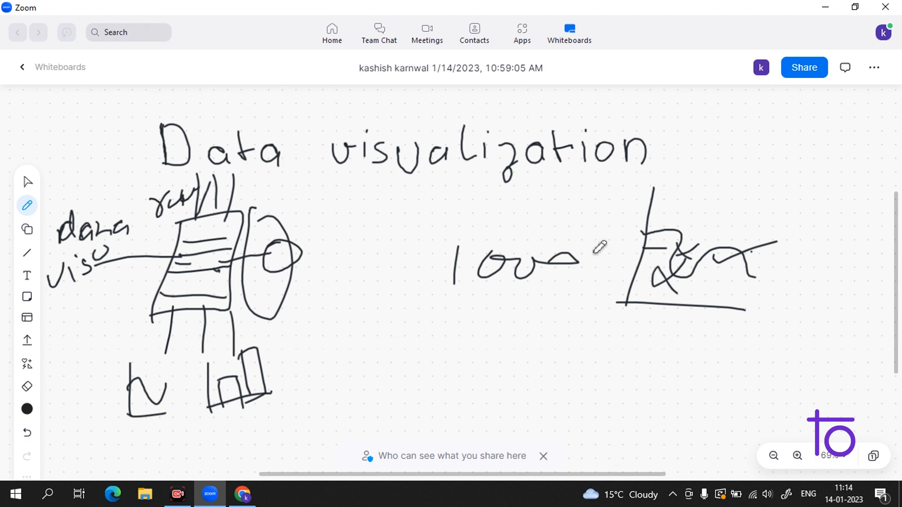
pyautogui.moveTo(651, 351)
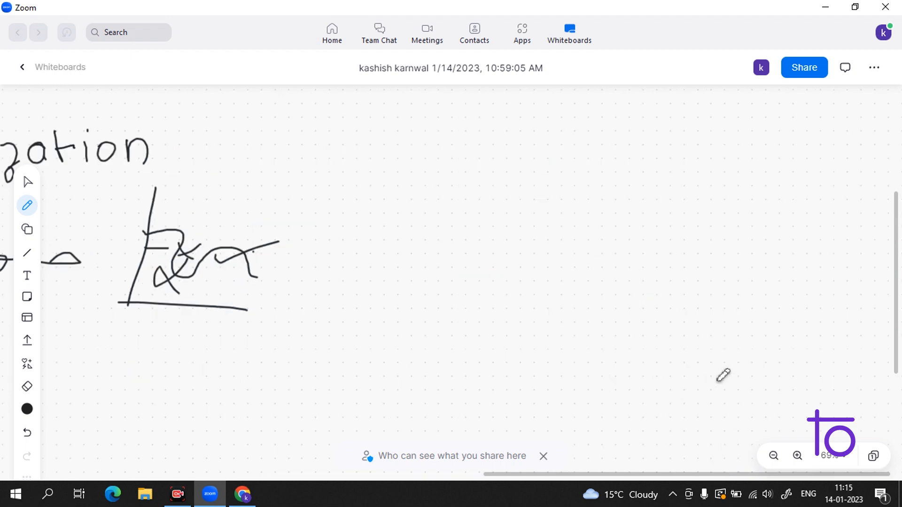
pyautogui.moveTo(697, 317)
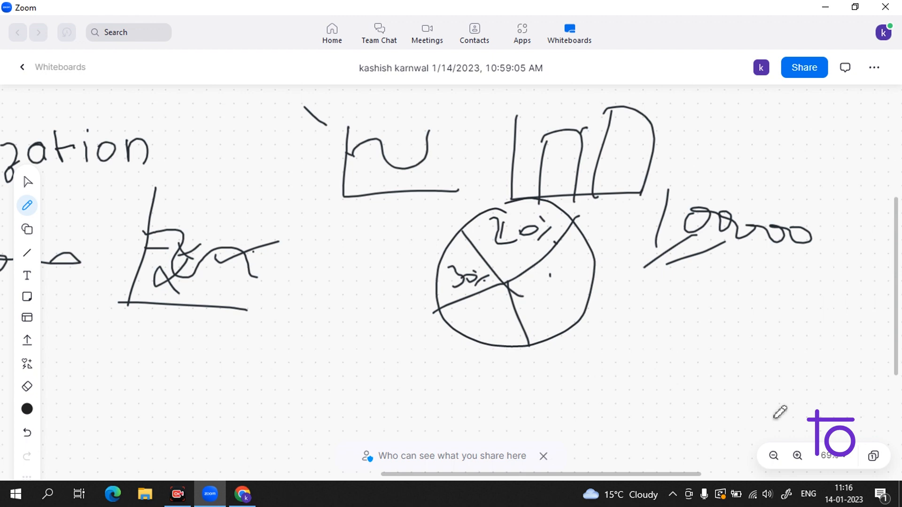
pyautogui.moveTo(179, 185)
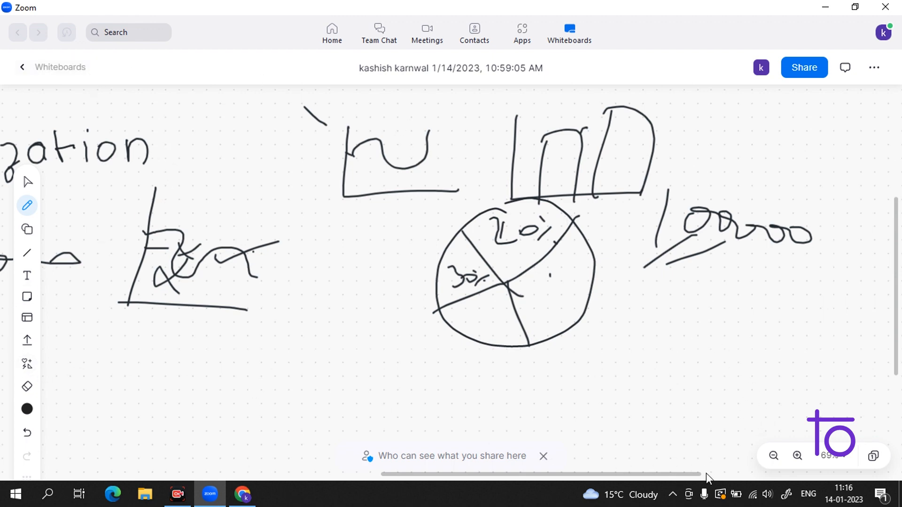
# - Erase all drawings, then pick the pen to write Data visualization with num and Categorical branches
pyautogui.click(26, 387)
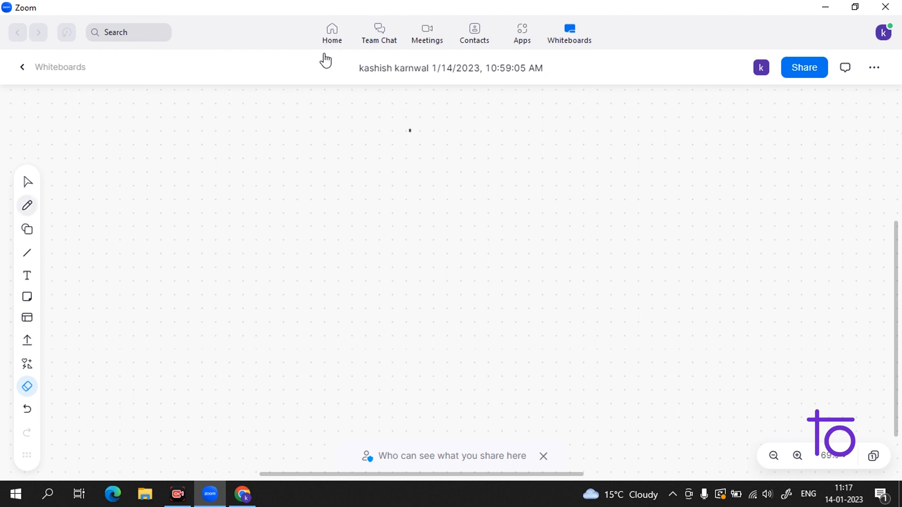
pyautogui.click(28, 205)
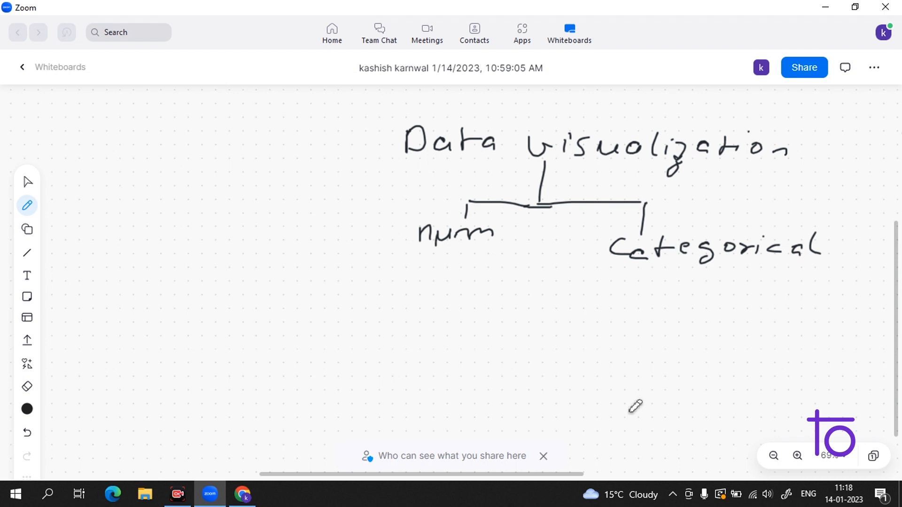
pyautogui.moveTo(730, 458)
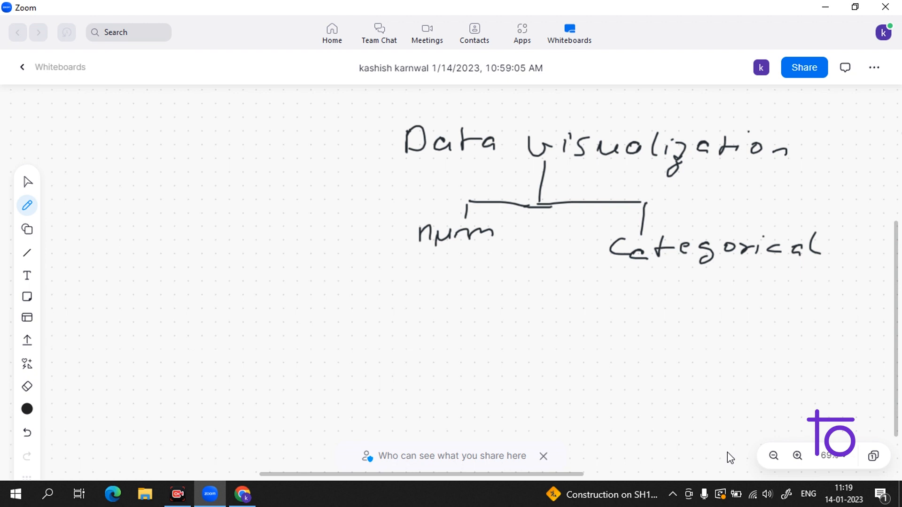
pyautogui.moveTo(725, 471)
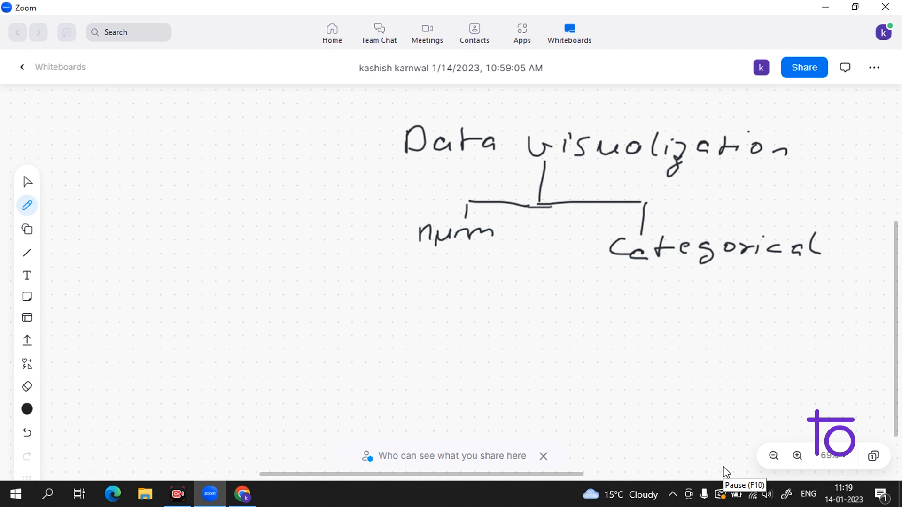
pyautogui.moveTo(725, 472)
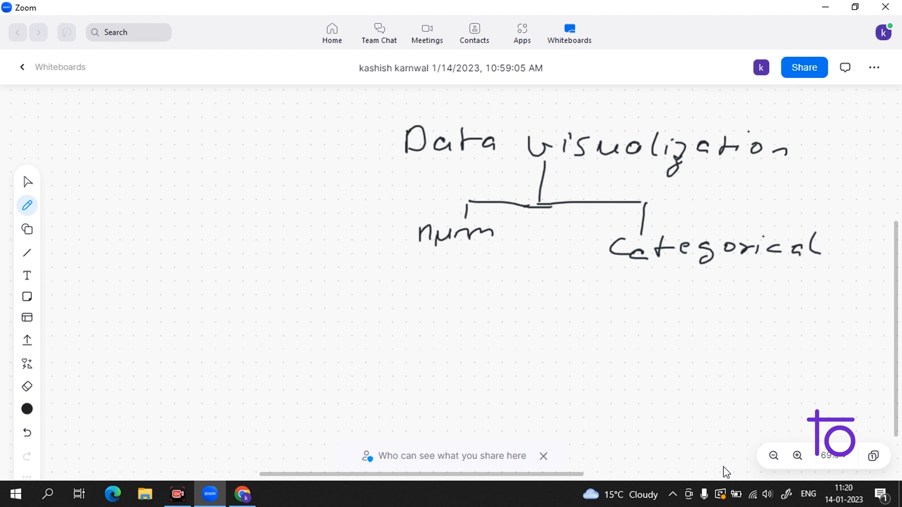
pyautogui.moveTo(591, 161)
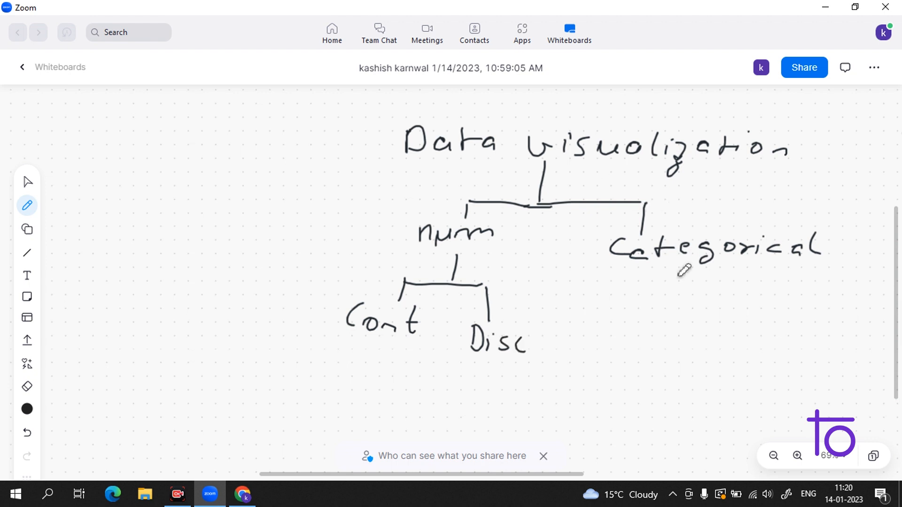
pyautogui.moveTo(756, 303)
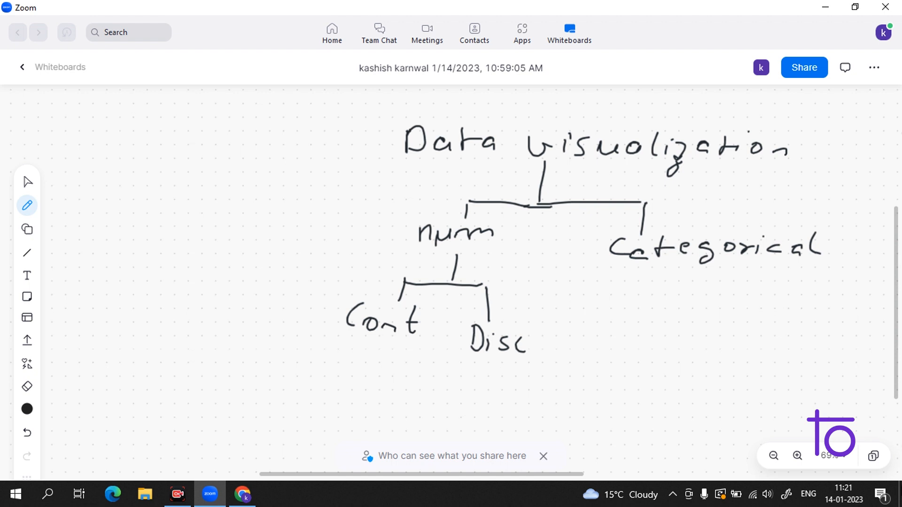
pyautogui.moveTo(702, 257)
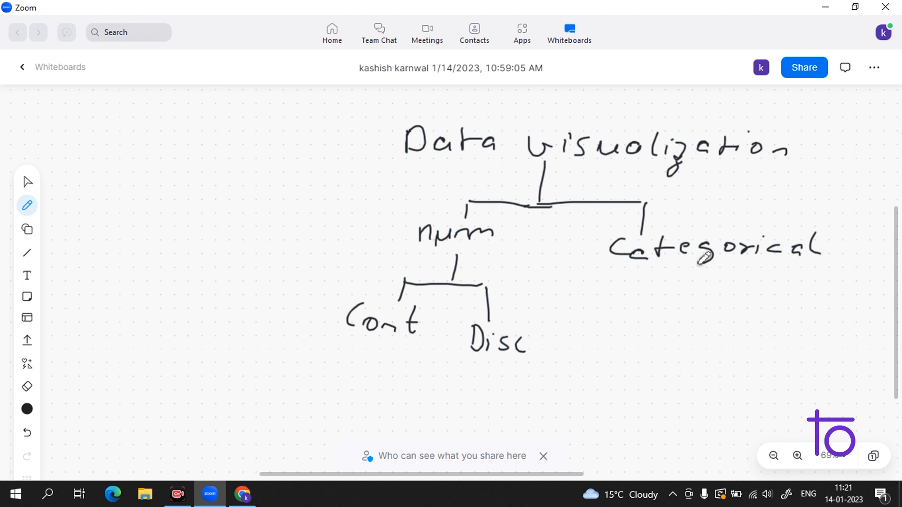
pyautogui.moveTo(725, 463)
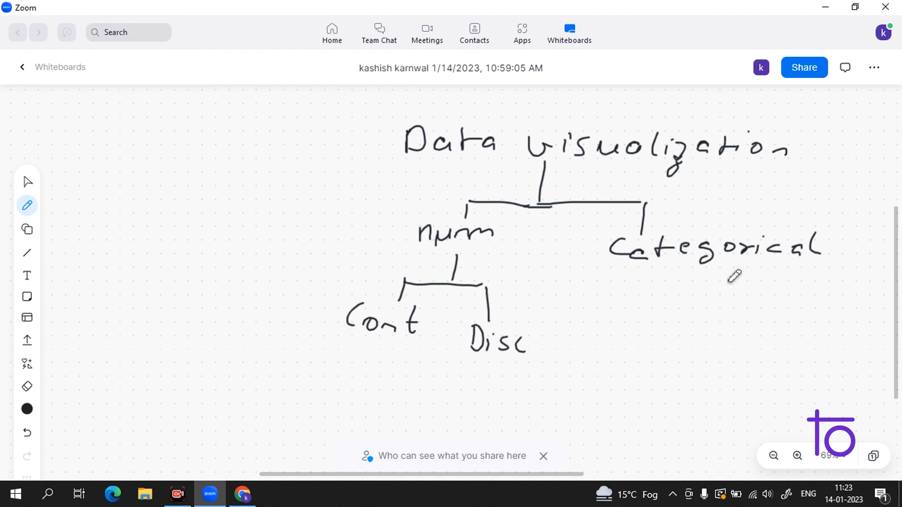
pyautogui.moveTo(741, 306)
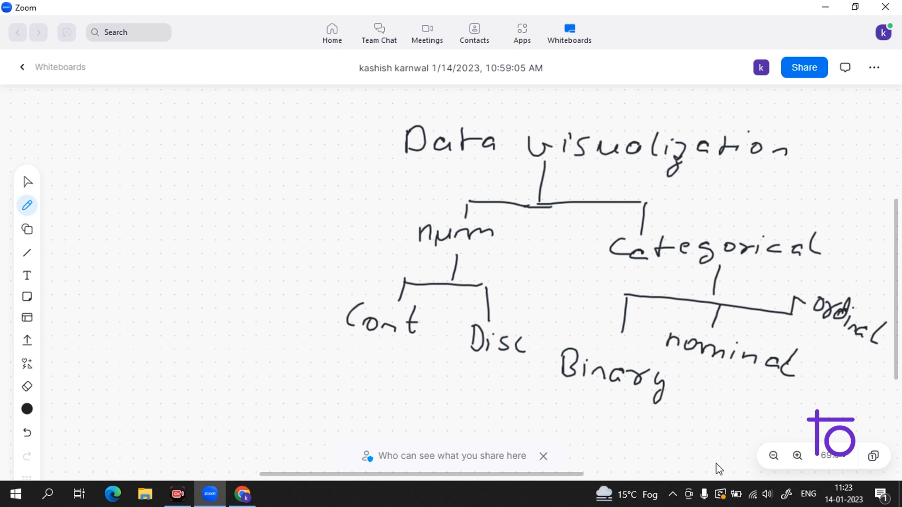
pyautogui.moveTo(672, 423)
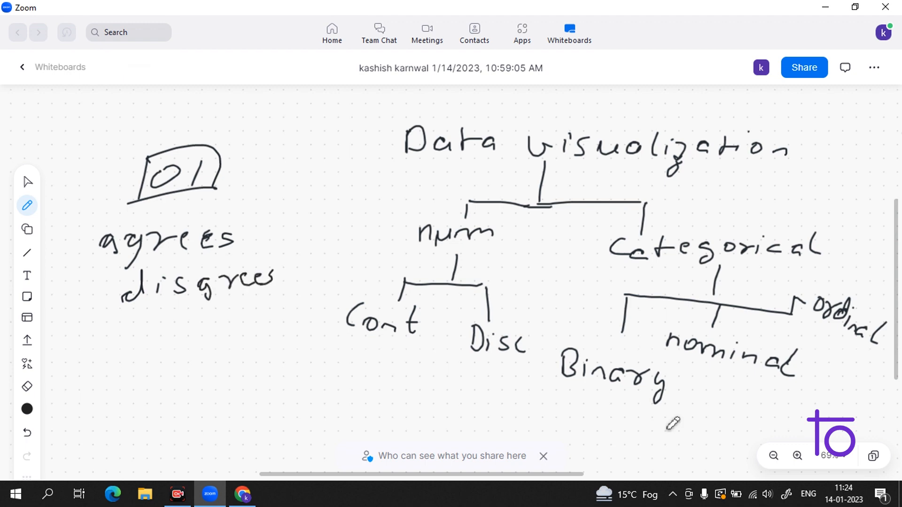
pyautogui.moveTo(736, 411)
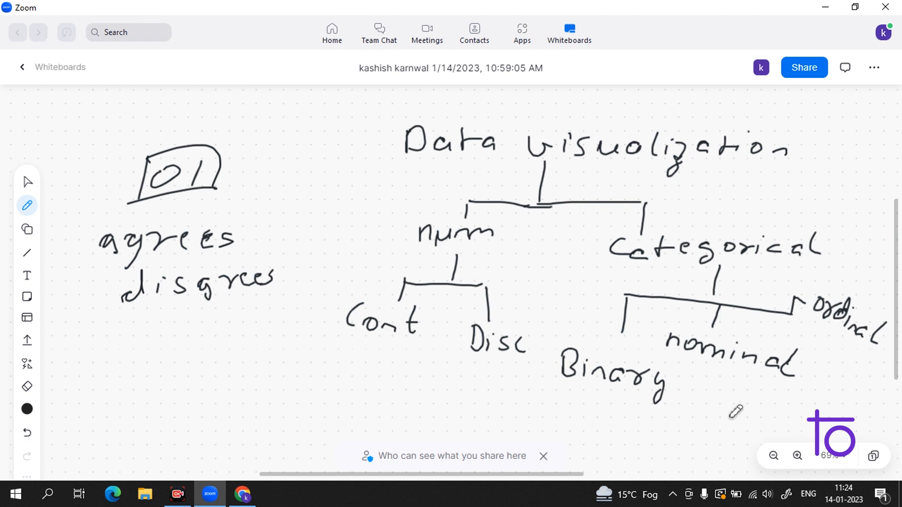
pyautogui.moveTo(793, 415)
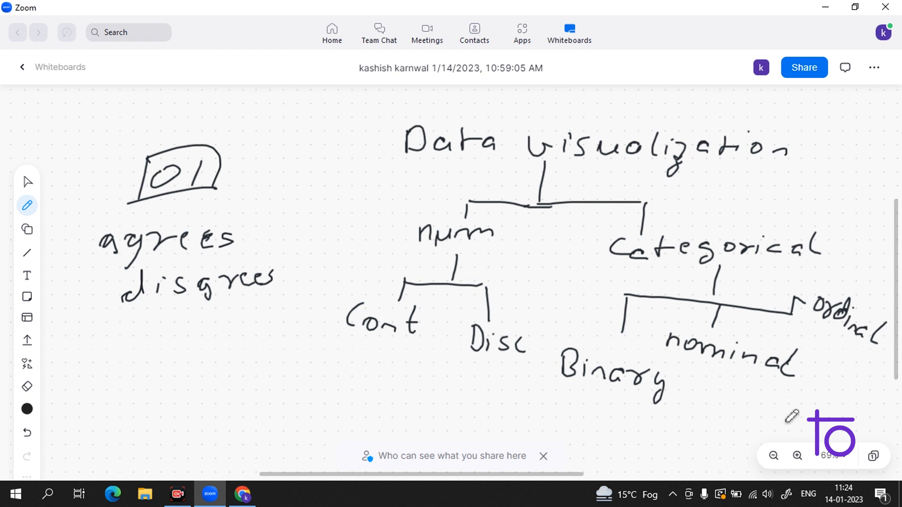
pyautogui.moveTo(656, 333)
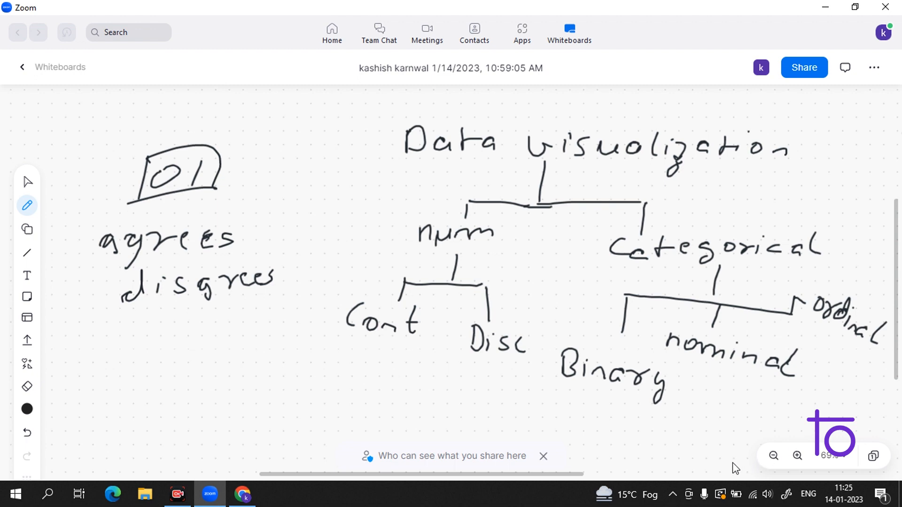
pyautogui.moveTo(736, 440)
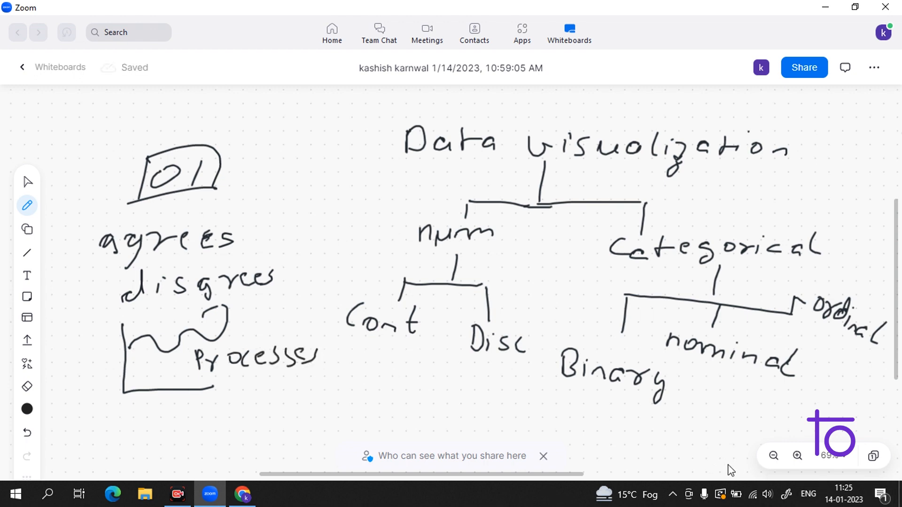
pyautogui.moveTo(348, 217)
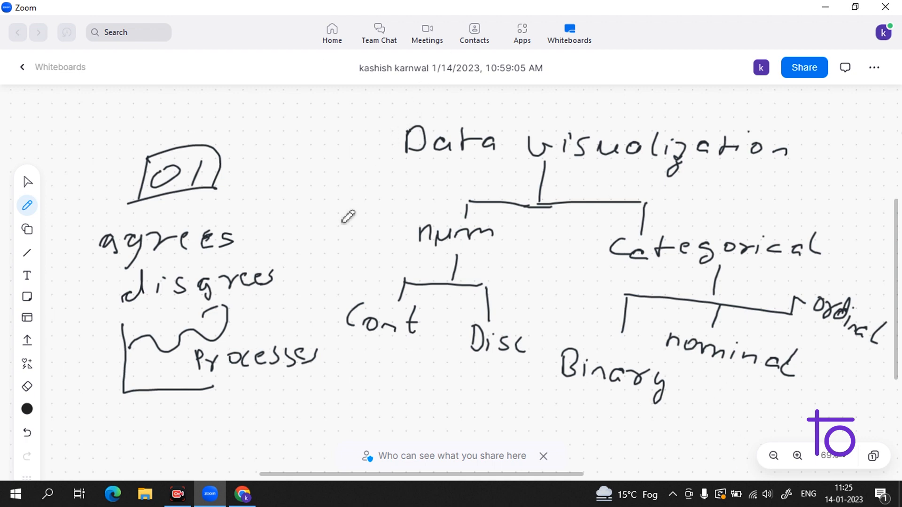
pyautogui.moveTo(496, 110)
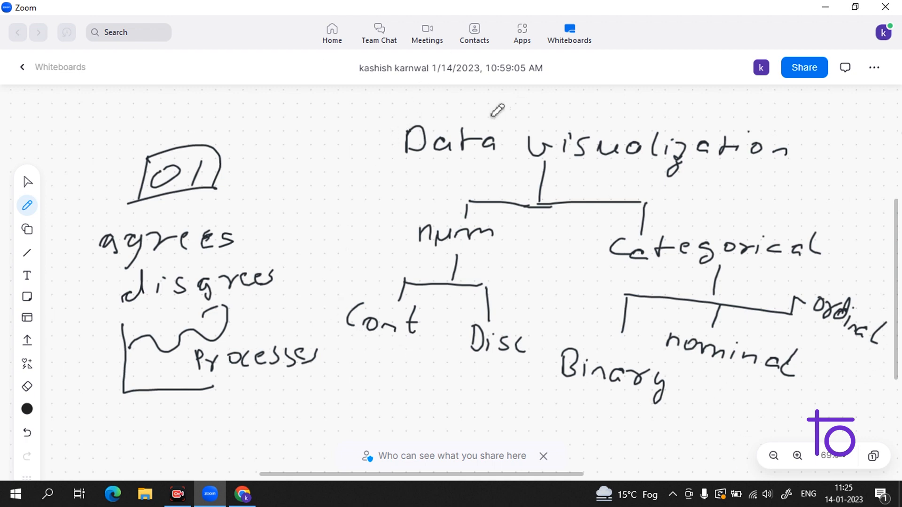
pyautogui.moveTo(456, 120)
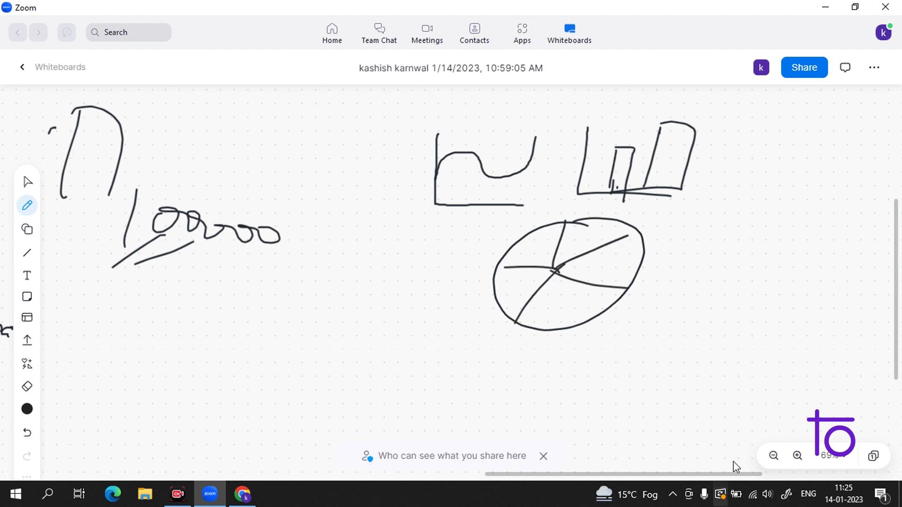
pyautogui.moveTo(745, 265)
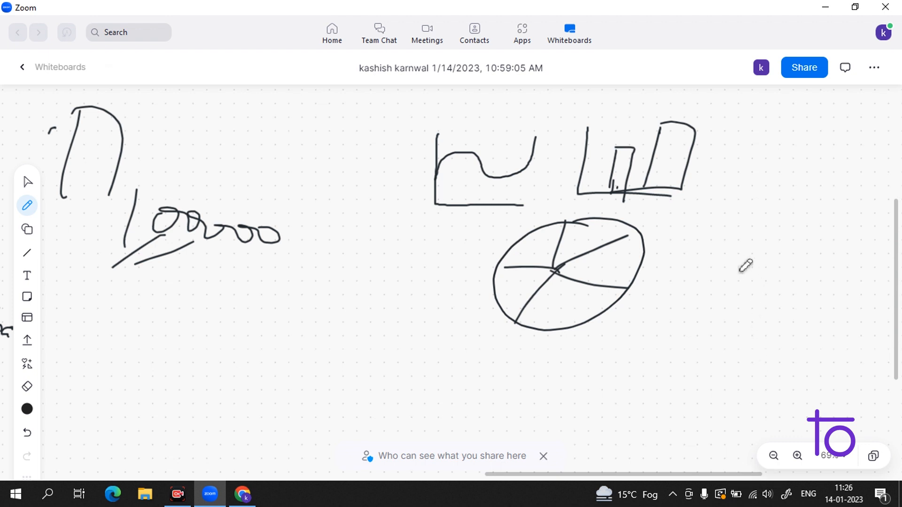
pyautogui.moveTo(726, 469)
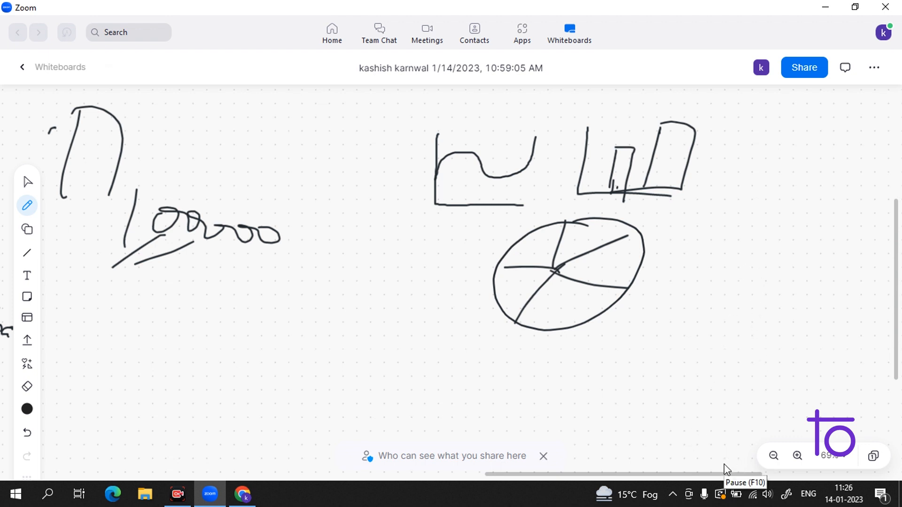
pyautogui.moveTo(630, 244)
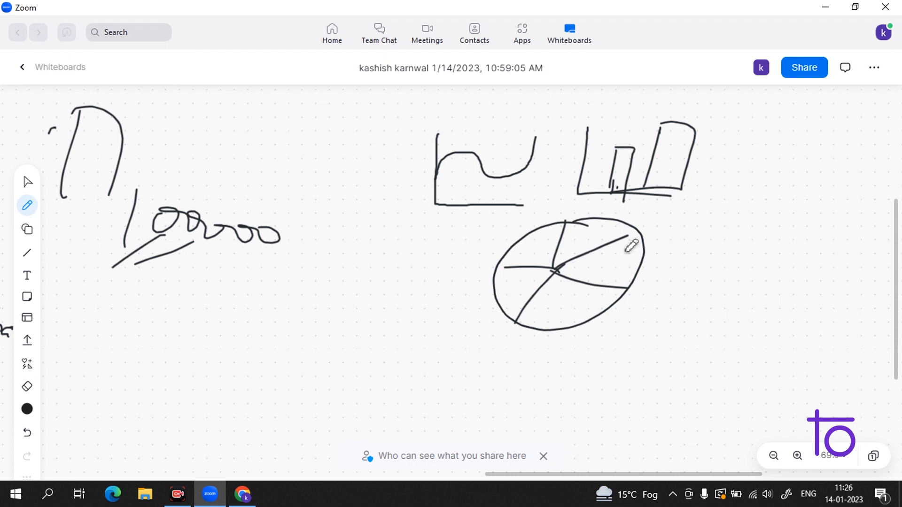
pyautogui.moveTo(713, 466)
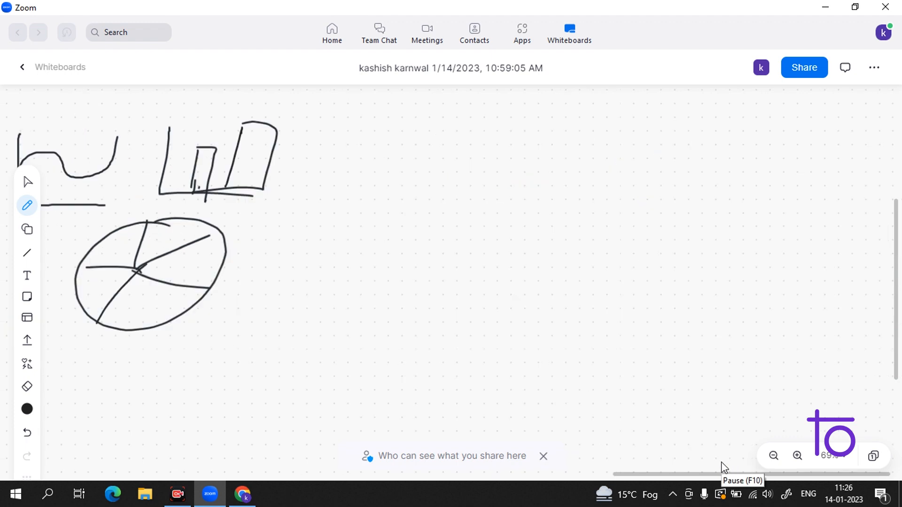
pyautogui.moveTo(297, 47)
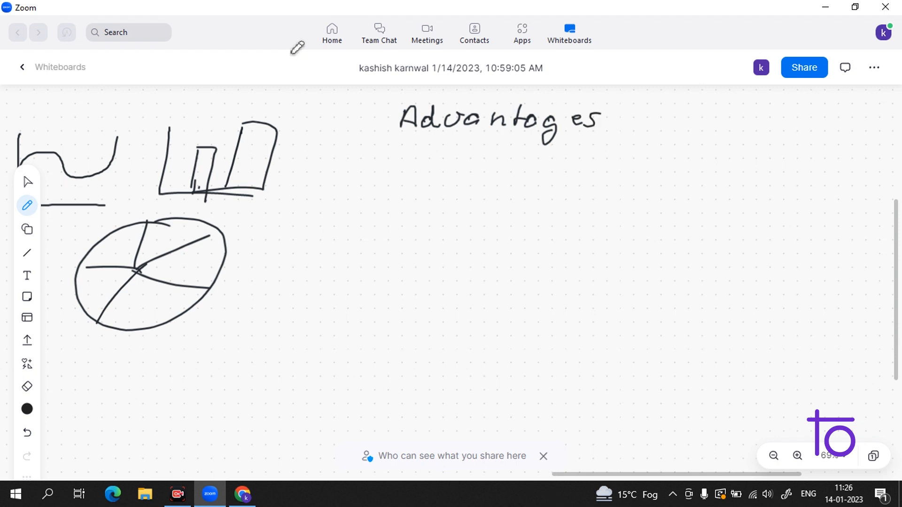
pyautogui.moveTo(732, 474)
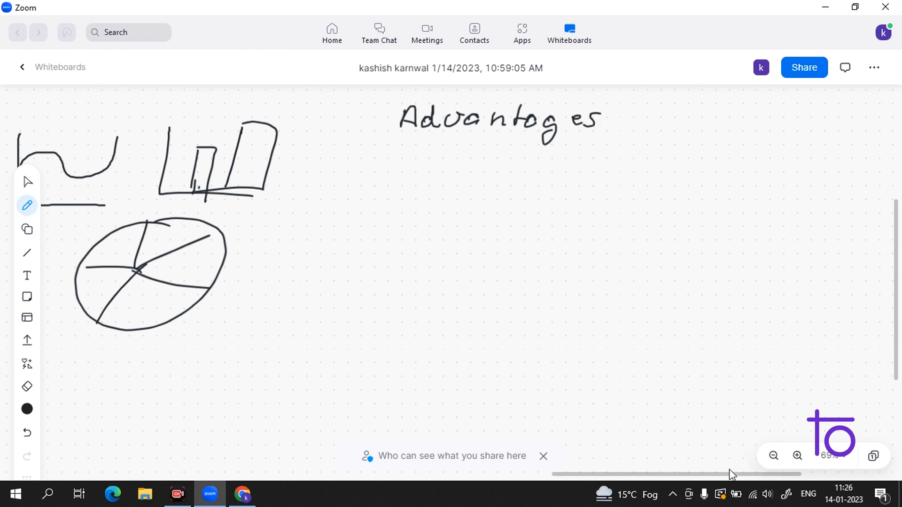
pyautogui.moveTo(400, 48)
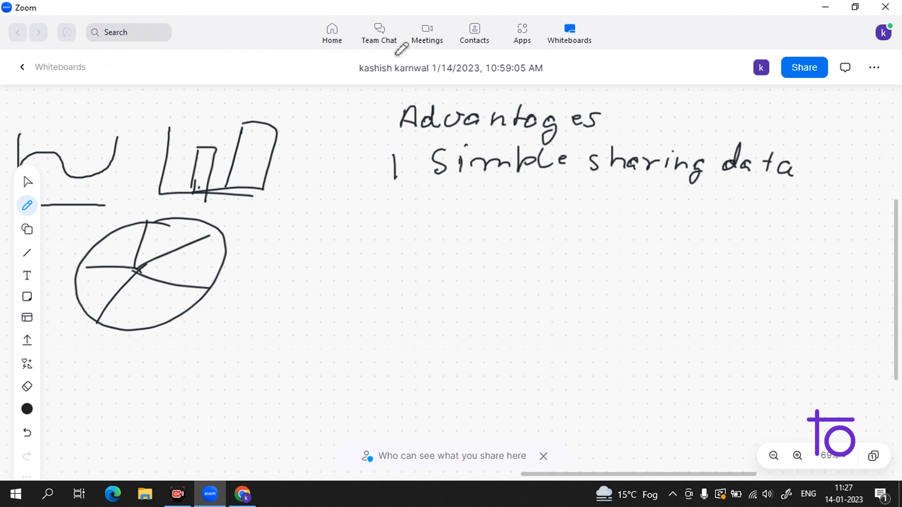
# - Sketch a small axis graph beside the pie chart
pyautogui.moveTo(236, 218); pyautogui.dragTo(235, 235)
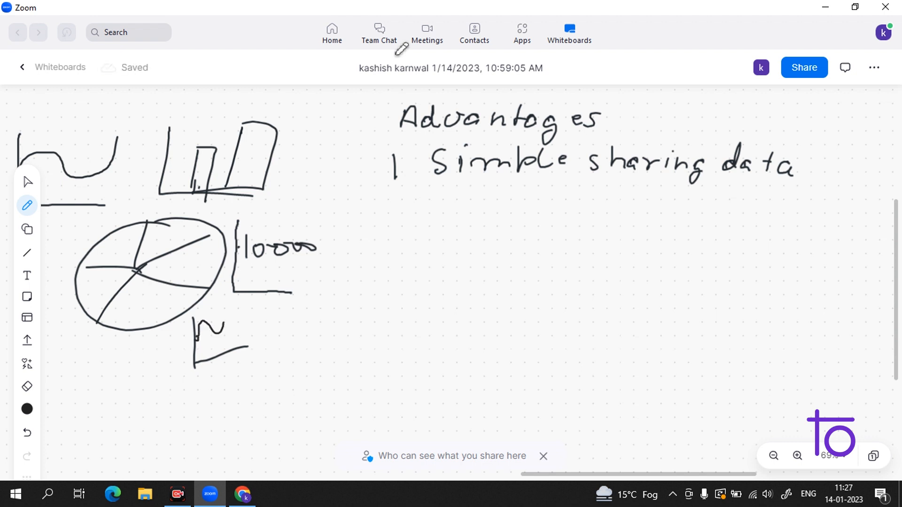
pyautogui.moveTo(723, 468)
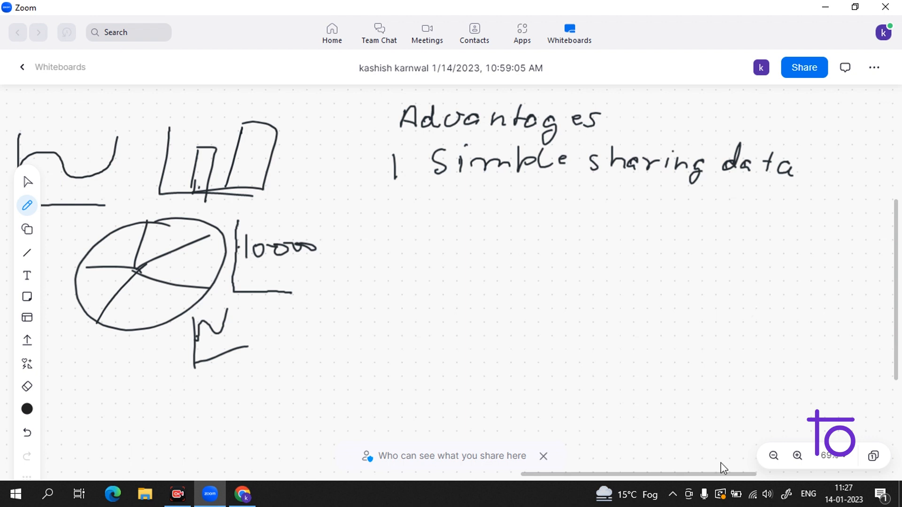
pyautogui.moveTo(671, 408)
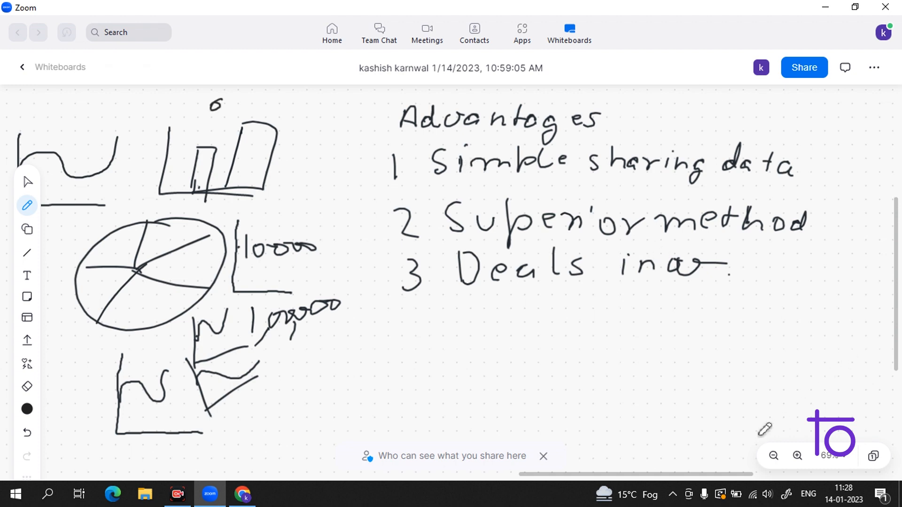
pyautogui.moveTo(524, 244)
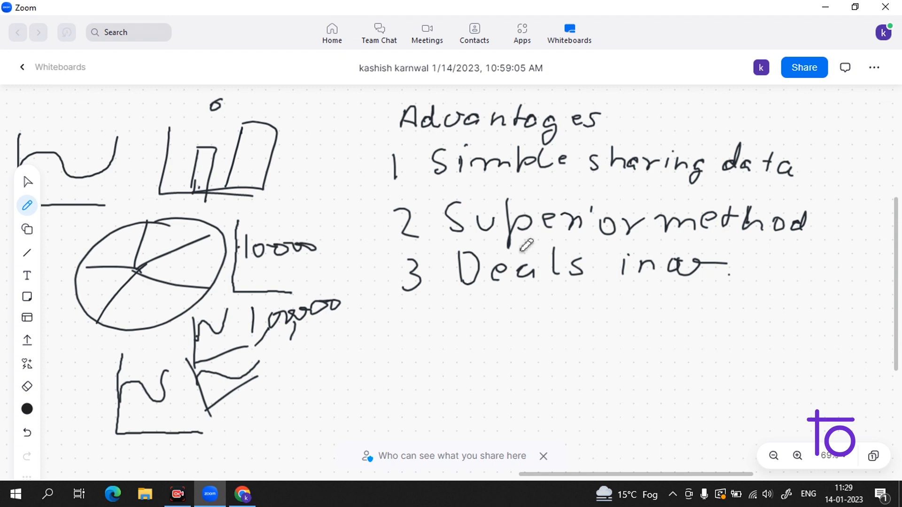
pyautogui.moveTo(726, 466)
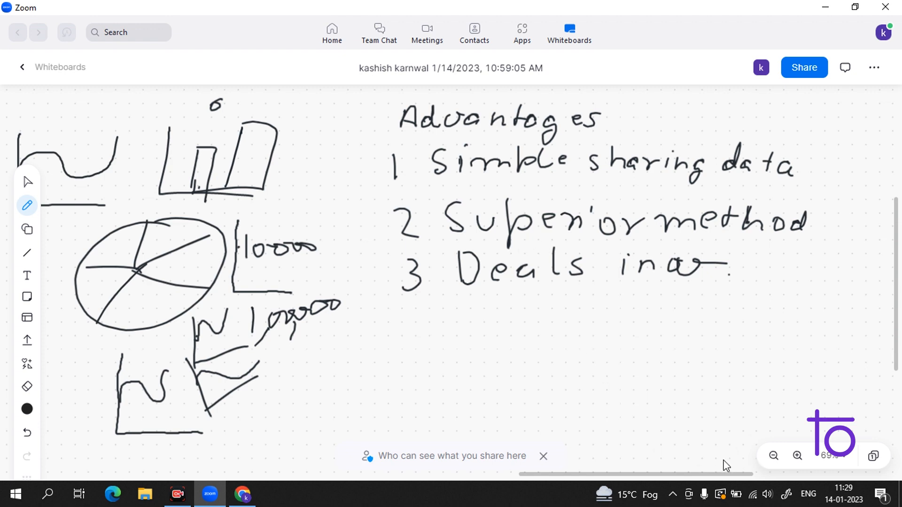
pyautogui.moveTo(545, 399)
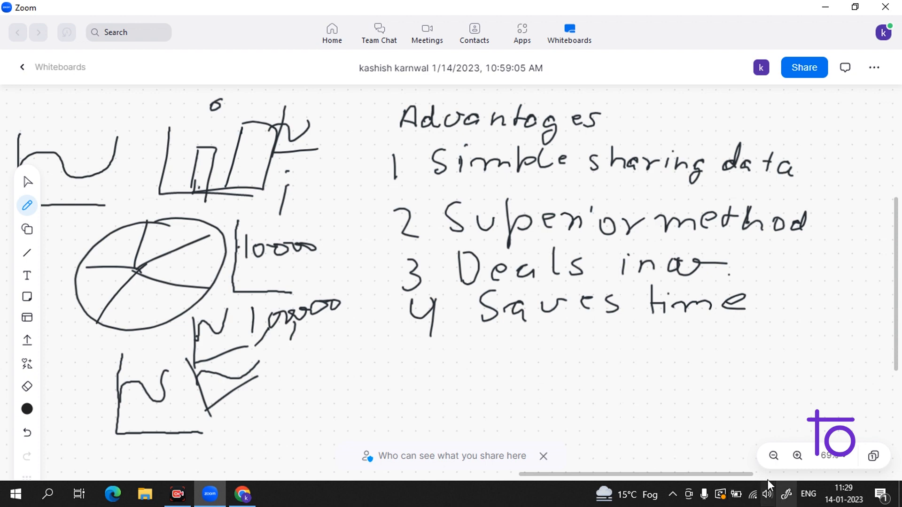
pyautogui.moveTo(333, 143)
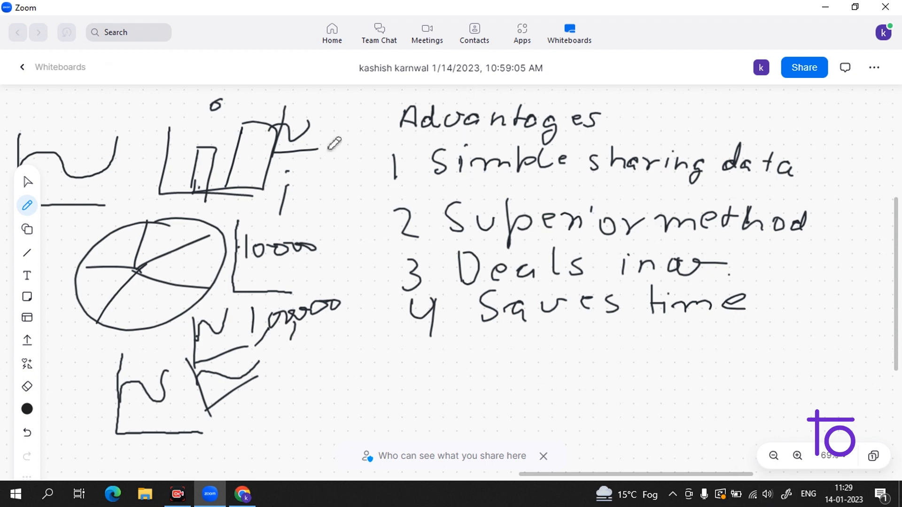
pyautogui.moveTo(524, 318)
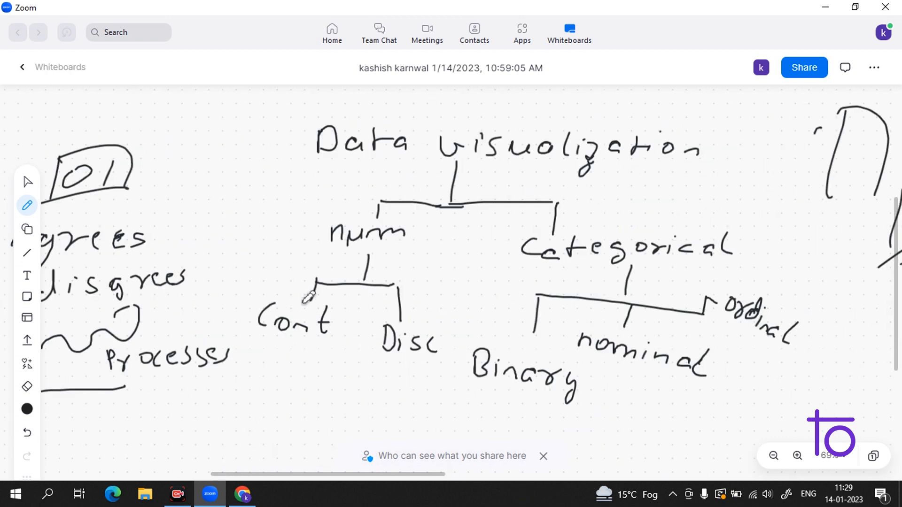
pyautogui.moveTo(440, 433)
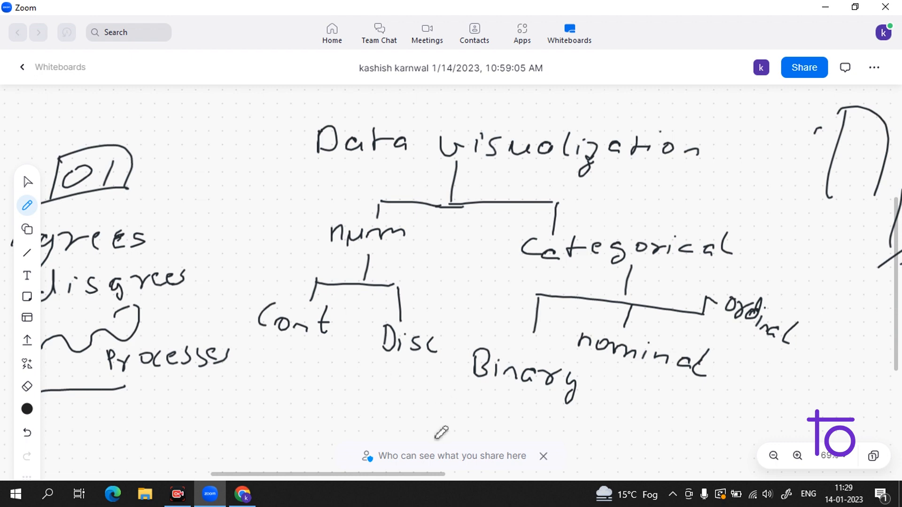
pyautogui.moveTo(774, 431)
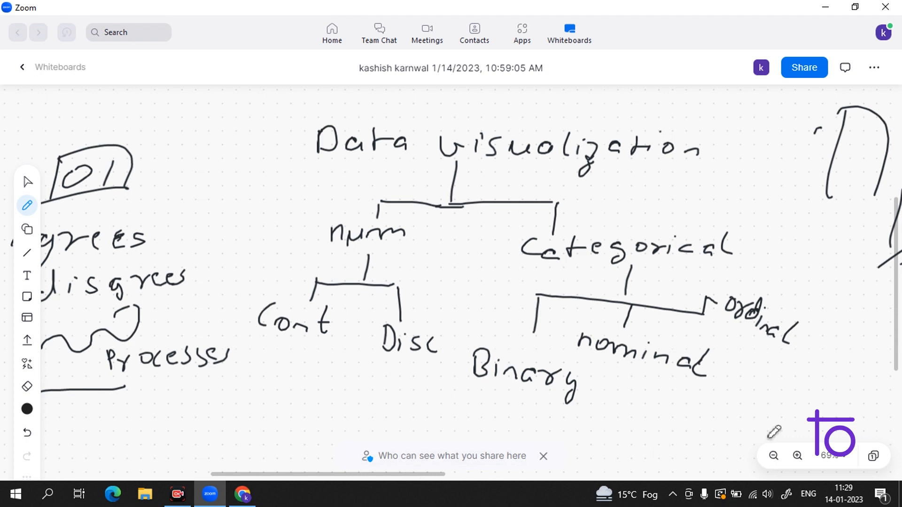